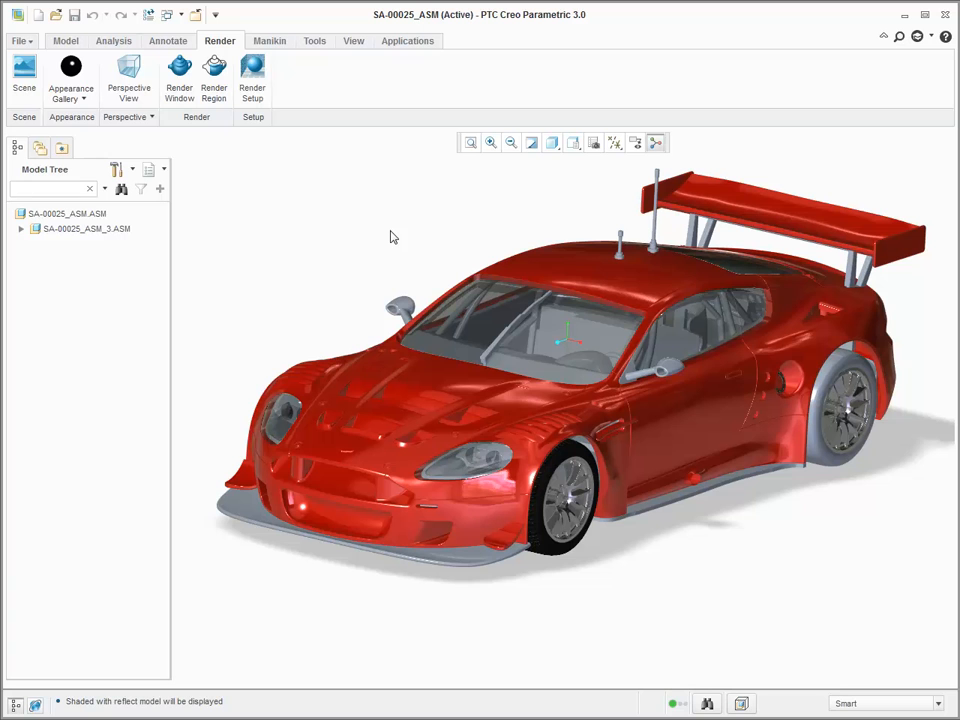
# Step: Bring up the Scenes dialog for the race car assembly from the Render tab
pyautogui.click(24, 70)
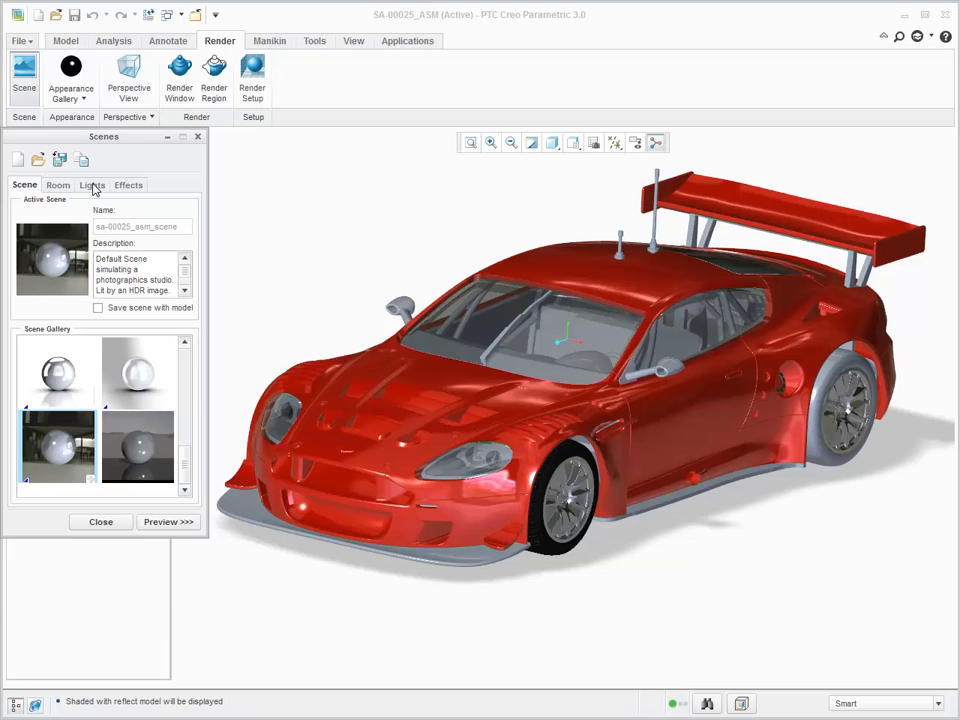
# Step: Load an HDR image from the hdr folder as the scene's environment light
pyautogui.click(92, 184)
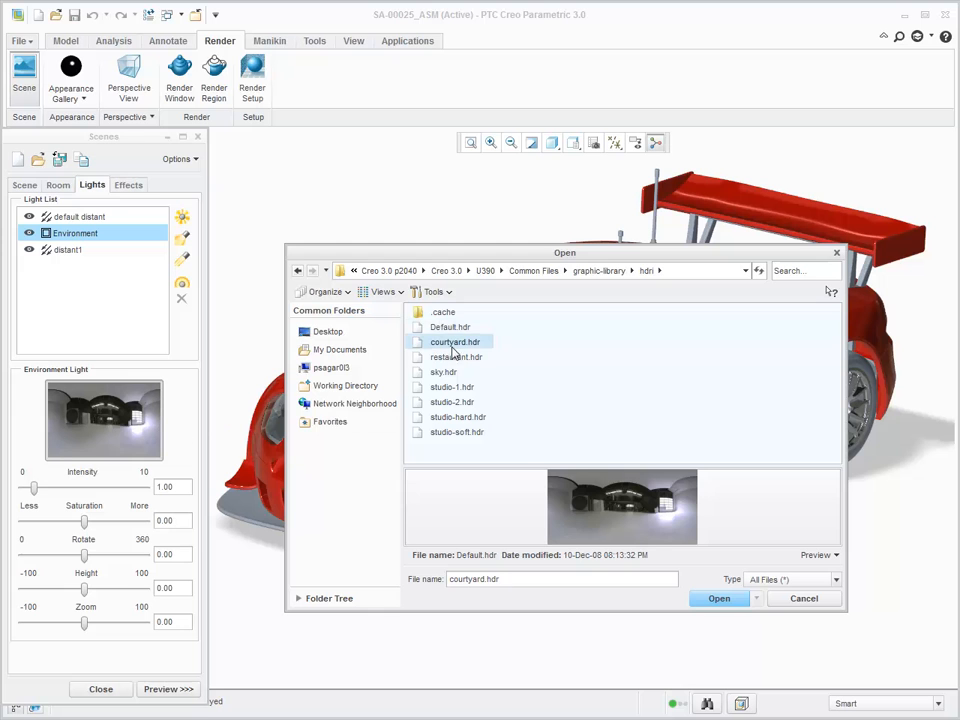
pyautogui.click(720, 598)
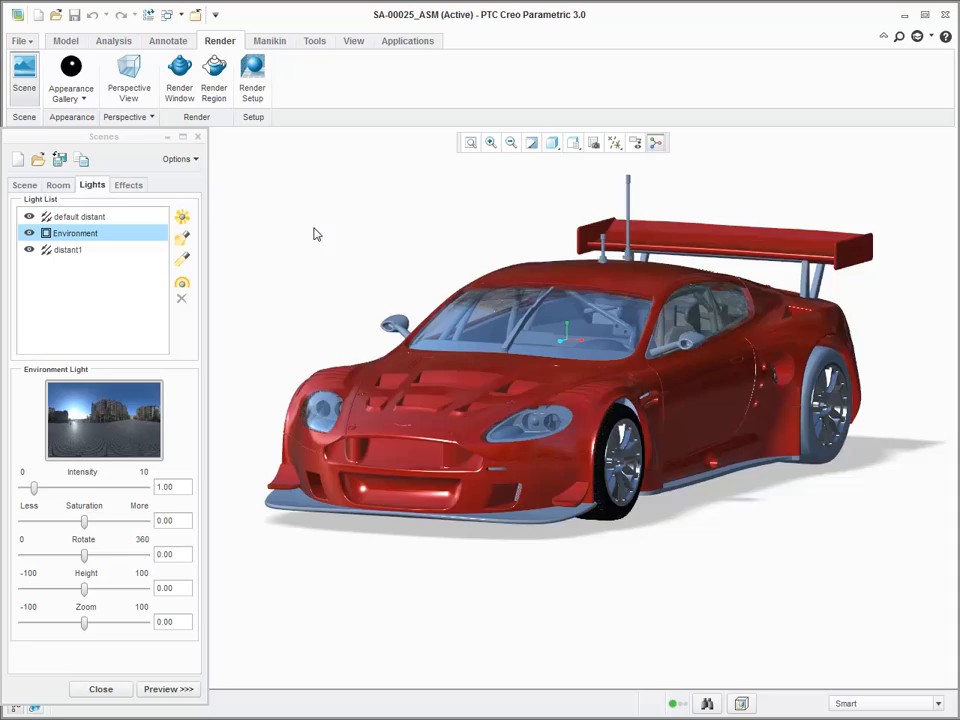
# Step: Switch the car to perspective view so the street-scene environment shows as the background
pyautogui.click(168, 688)
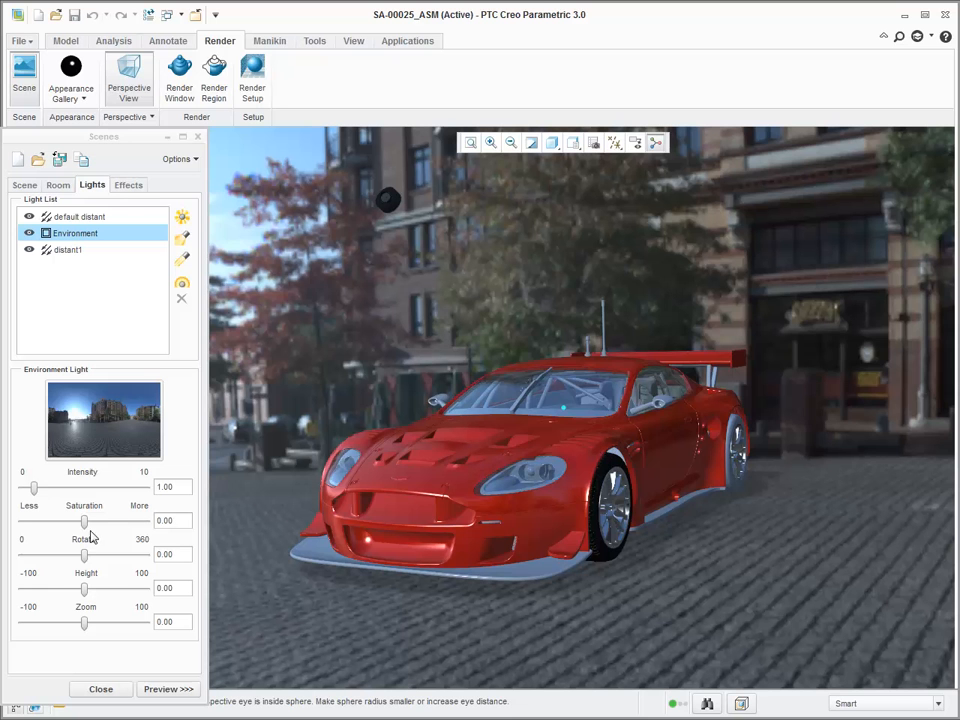
# Step: Adjust the environment's rotation, height and zoom (back near 3), and raise intensity to 2.36
pyautogui.moveTo(84, 554); pyautogui.dragTo(110, 554)
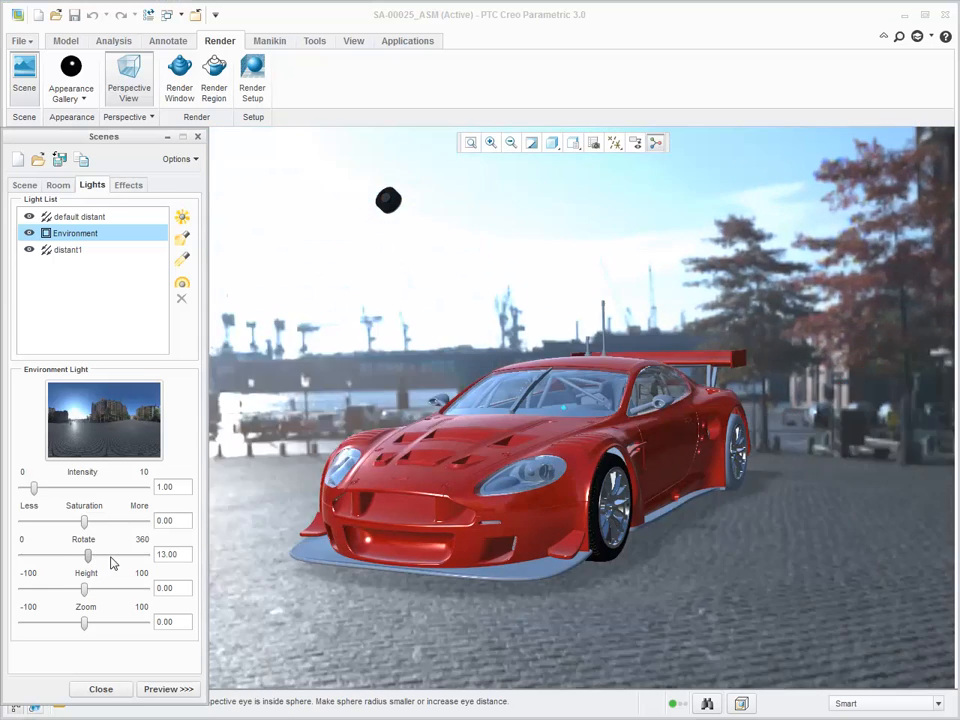
pyautogui.moveTo(84, 556); pyautogui.dragTo(88, 556)
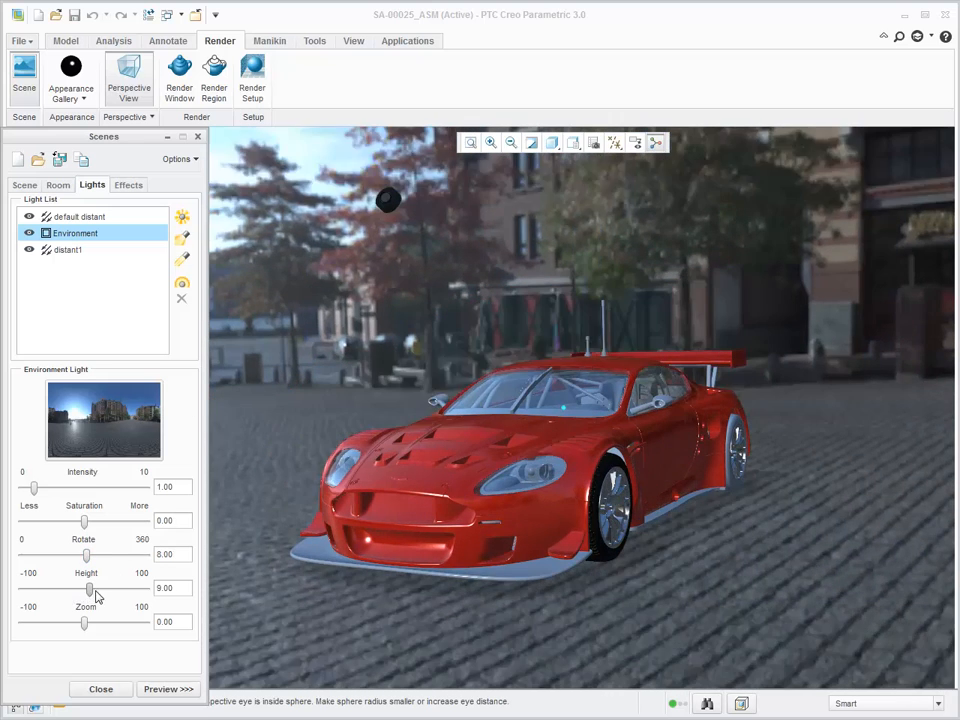
pyautogui.moveTo(90, 588); pyautogui.dragTo(84, 588)
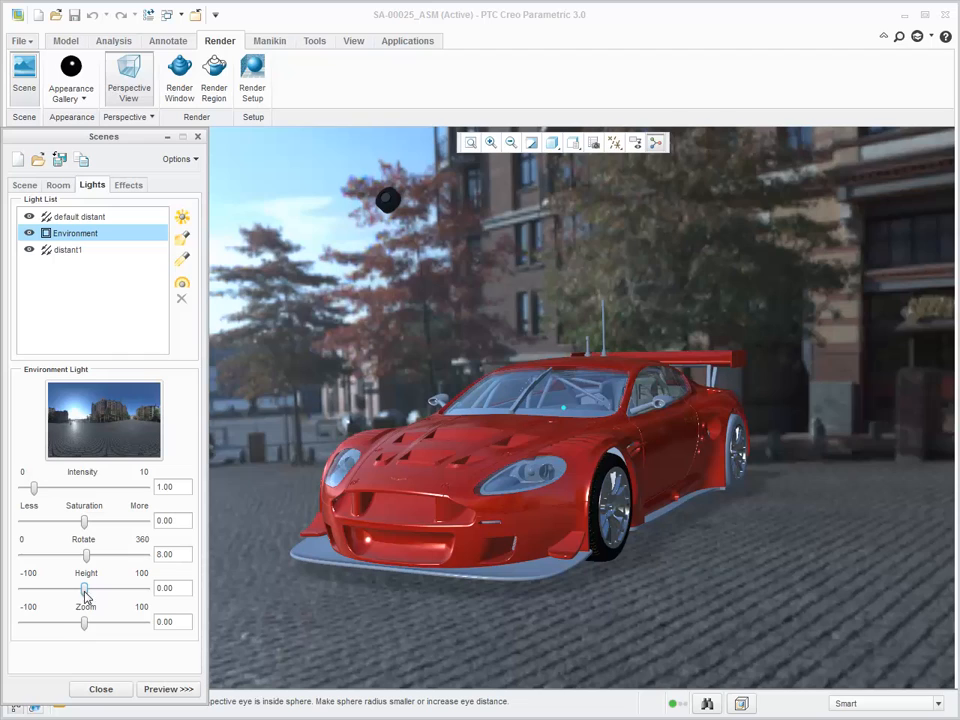
pyautogui.moveTo(84, 622); pyautogui.dragTo(120, 622)
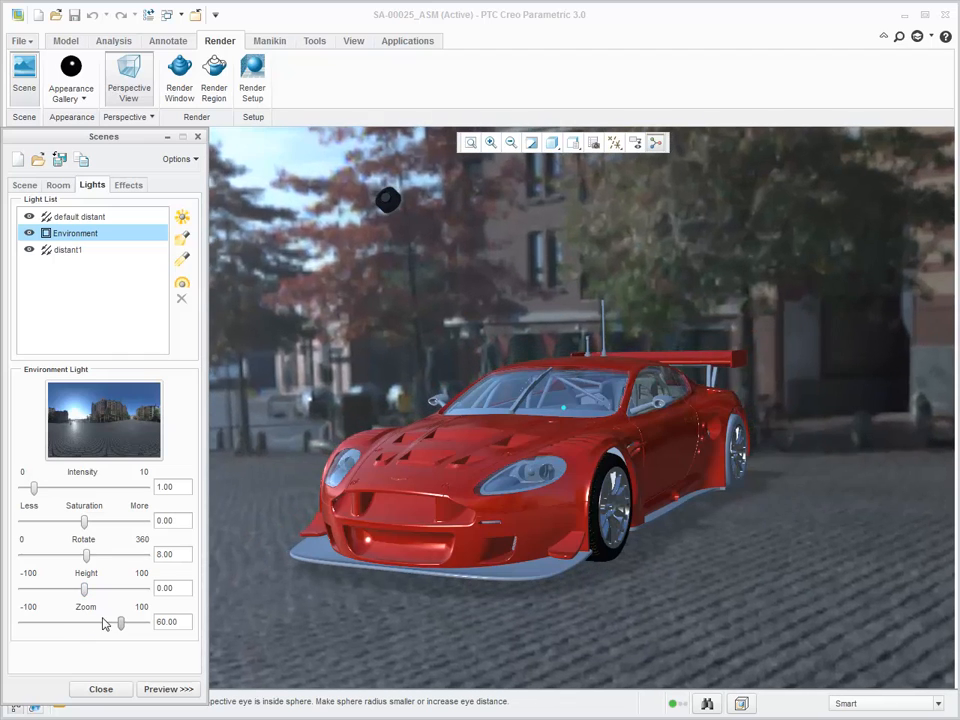
pyautogui.moveTo(120, 624); pyautogui.dragTo(64, 624)
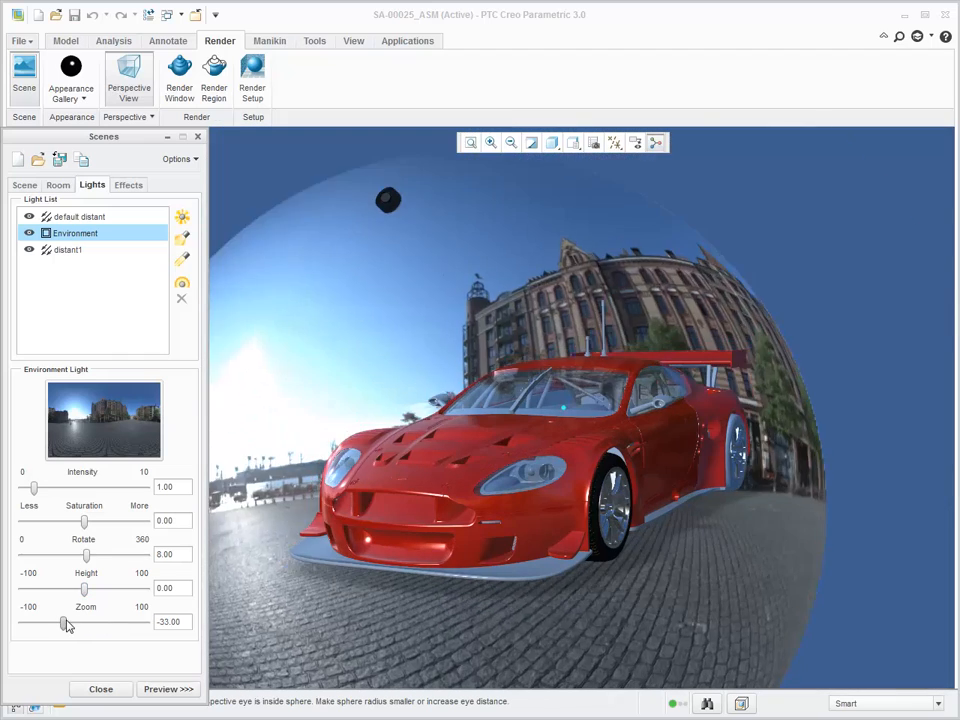
pyautogui.moveTo(64, 622); pyautogui.dragTo(84, 622)
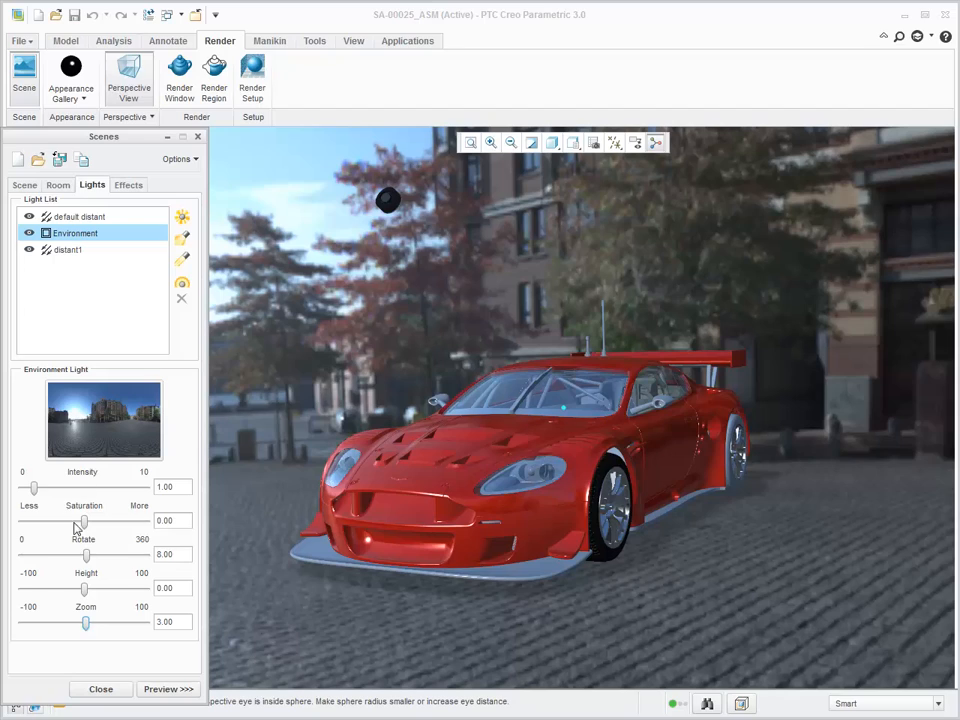
pyautogui.moveTo(32, 488); pyautogui.dragTo(50, 488)
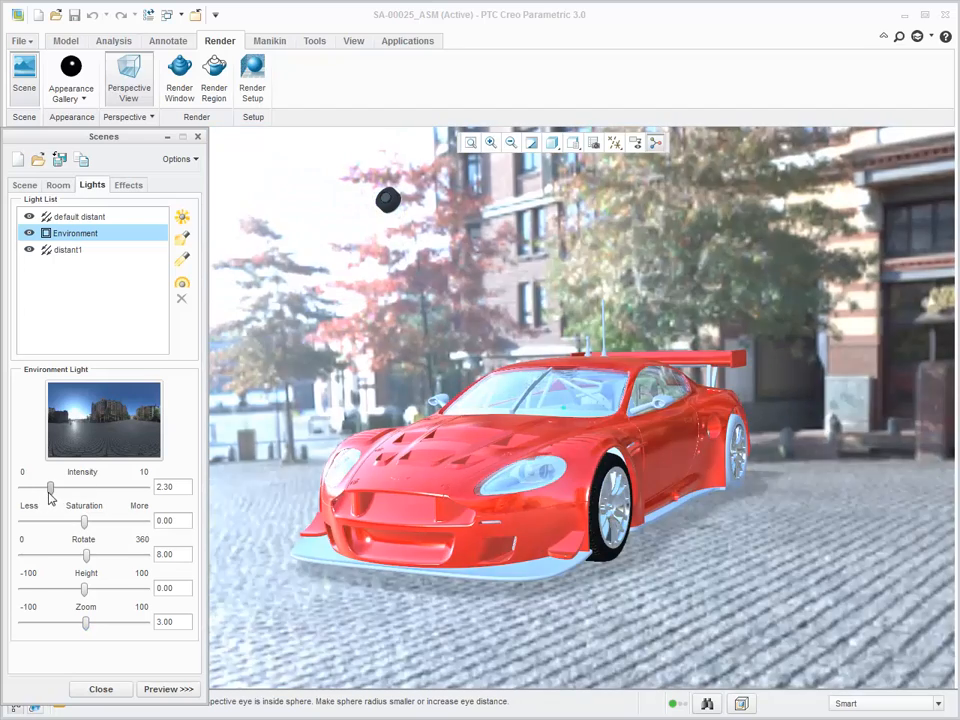